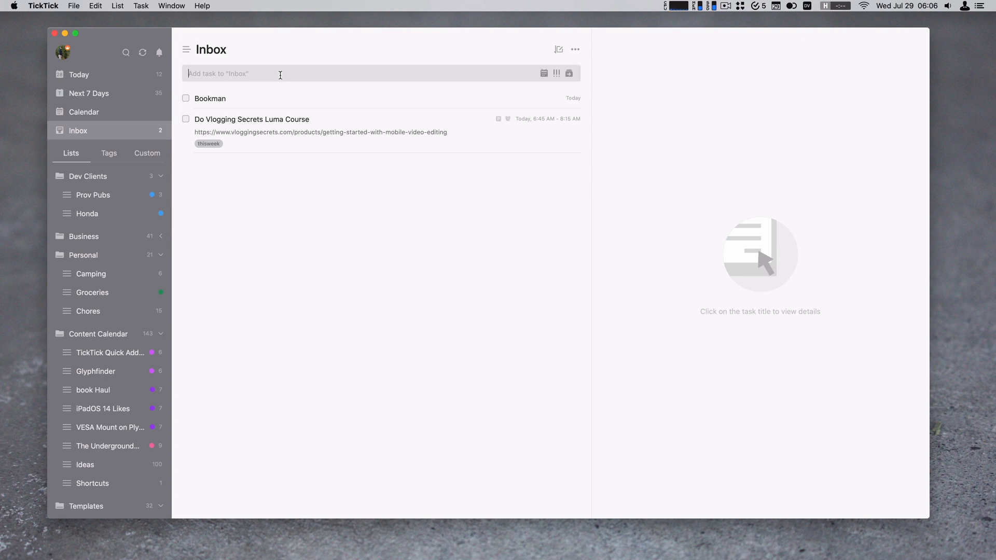
Step: Enter 'my task' in the Add task field and file it to Inbox via the ~ list shortcut
{"action": "type", "text": "my"}
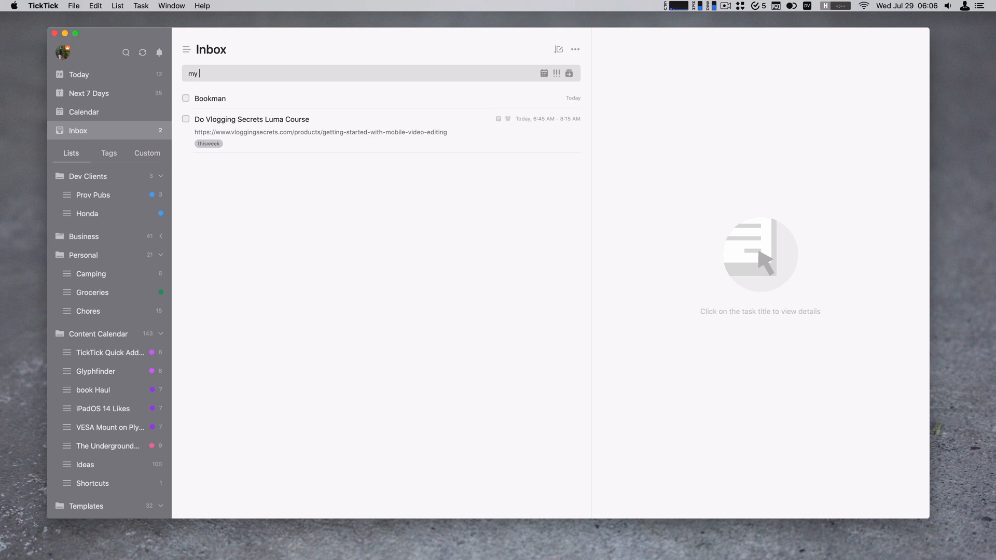
{"action": "type", "text": "task ~"}
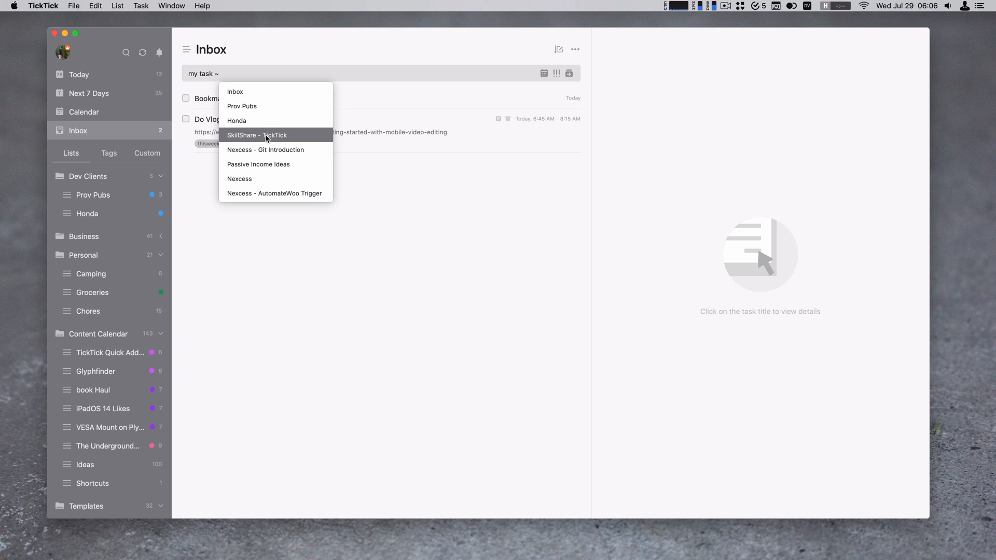
{"action": "mouse_move", "coordinate": [250, 58]}
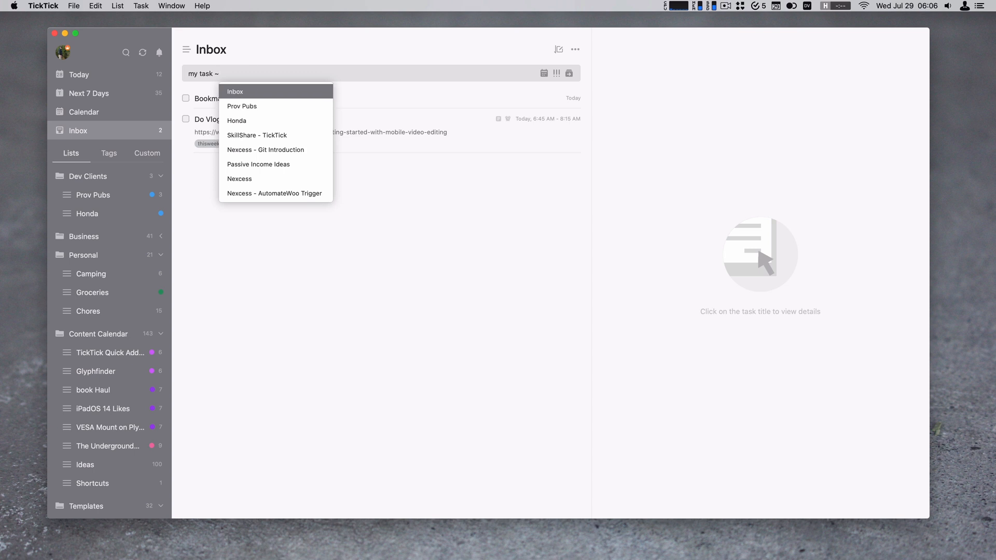
{"action": "left_click", "coordinate": [236, 92]}
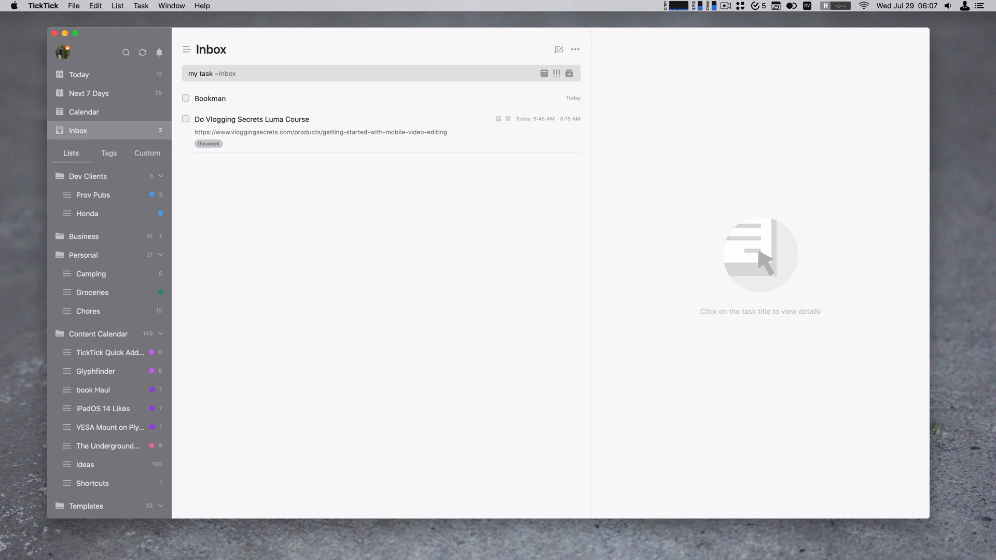
Step: Tag the pending entry #in-progress from the tag suggestions
{"action": "type", "text": "#"}
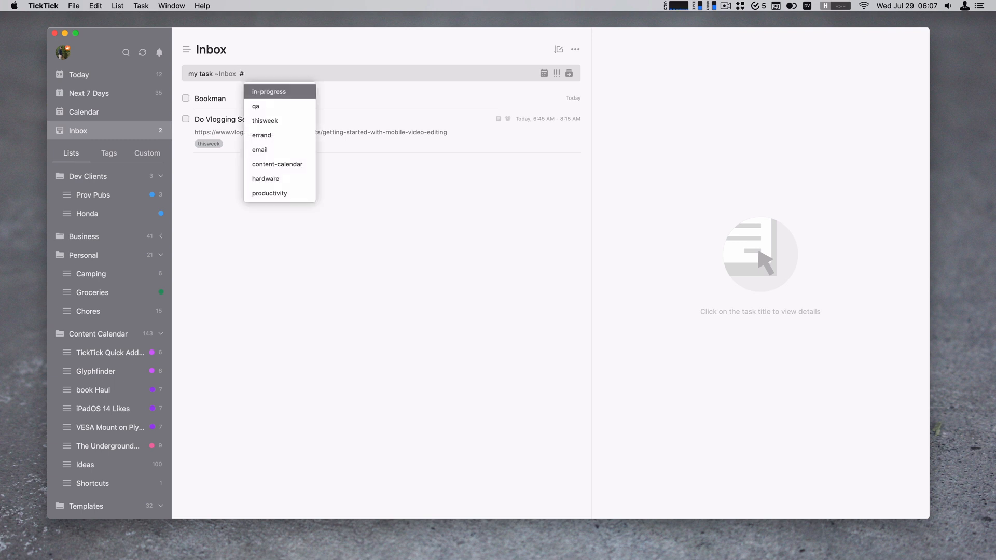
{"action": "left_click", "coordinate": [268, 92]}
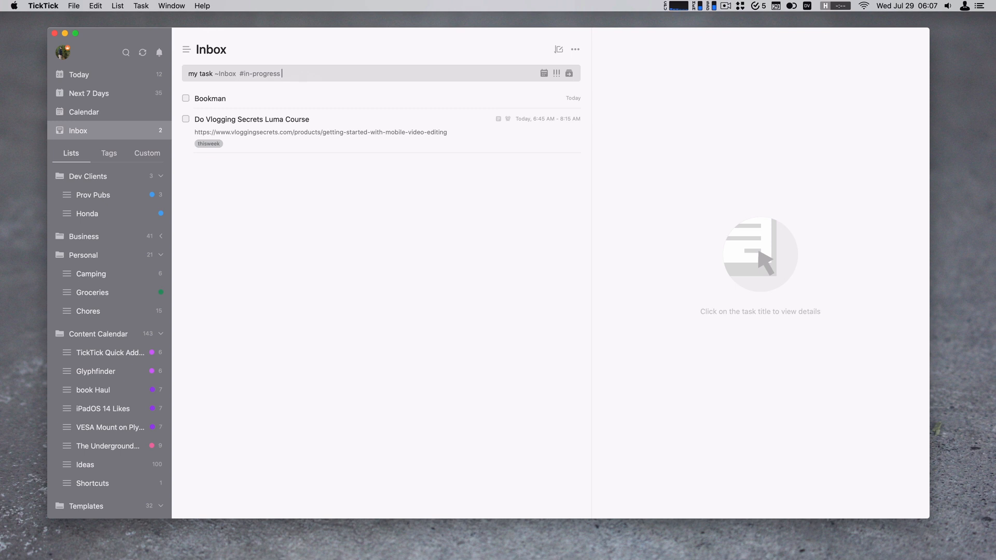
Step: Add the due time 'today at 2pm' to the entry text
{"action": "type", "text": "today at 2"}
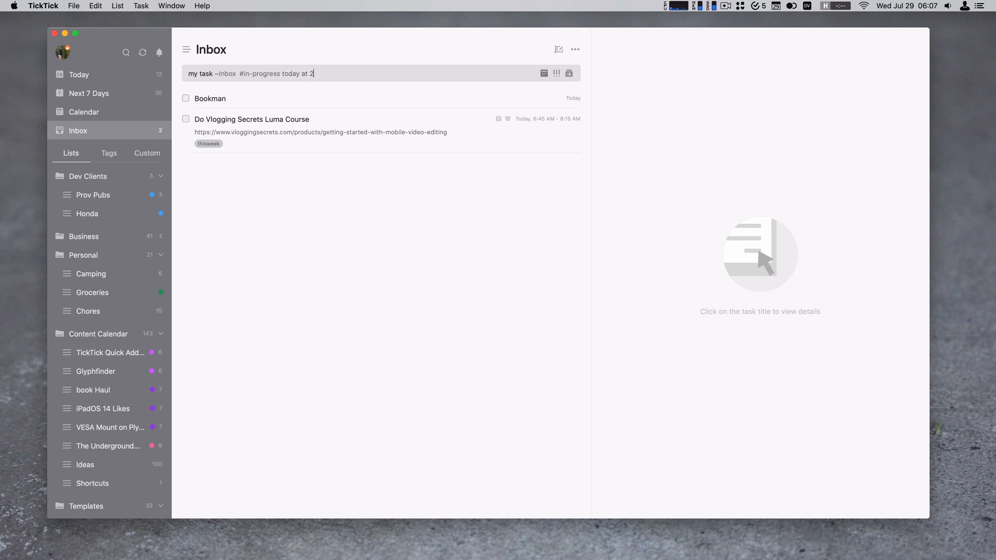
{"action": "type", "text": "pm"}
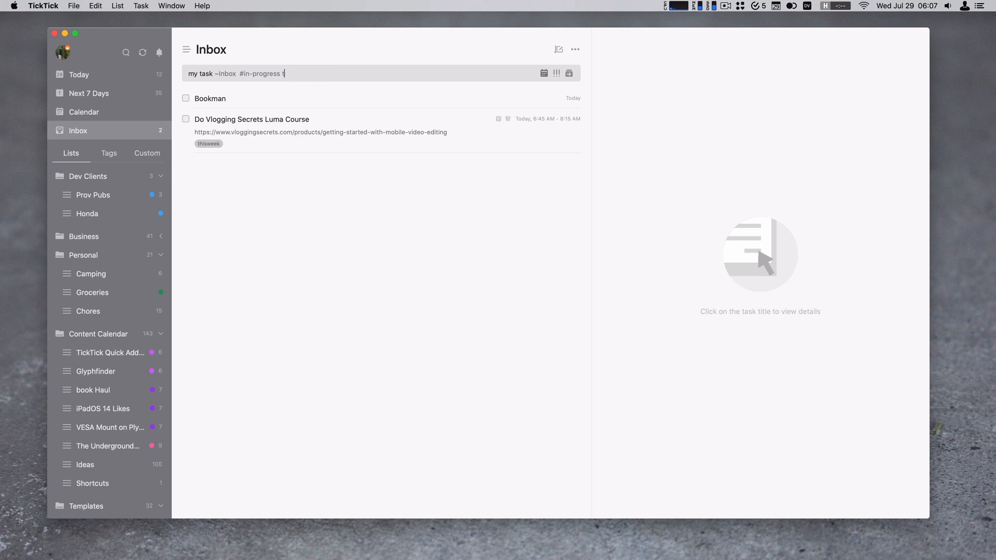
{"action": "type", "text": "*"}
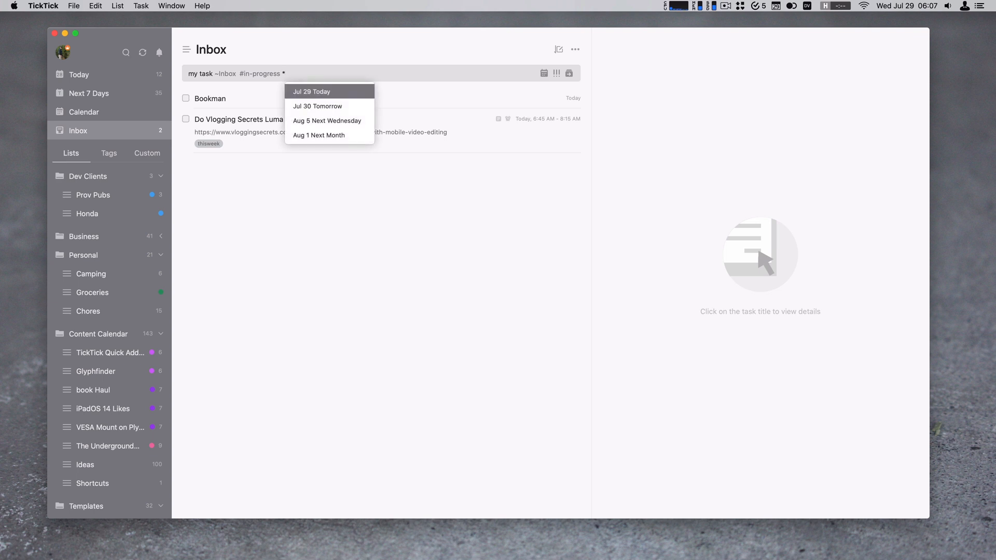
{"action": "type", "text": "today"}
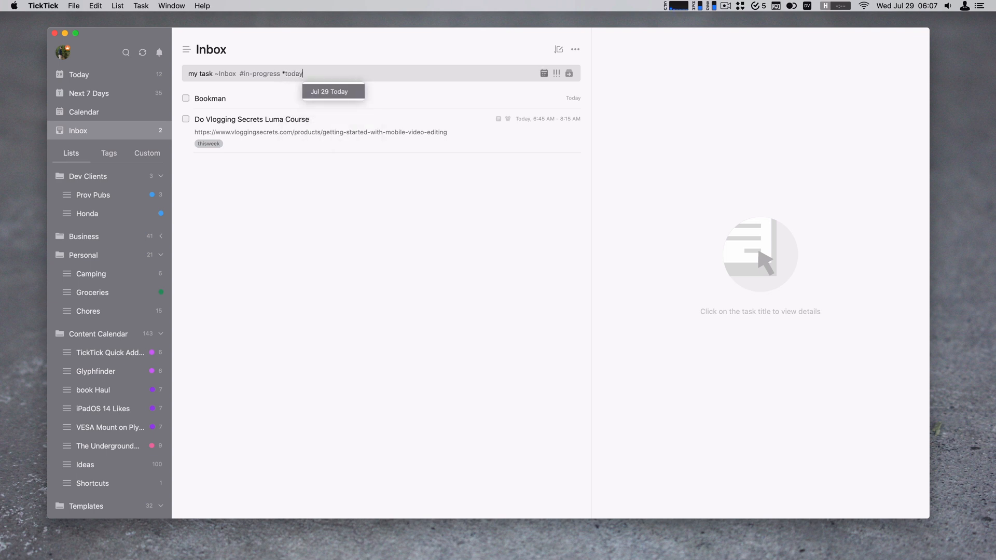
{"action": "type", "text": "at"}
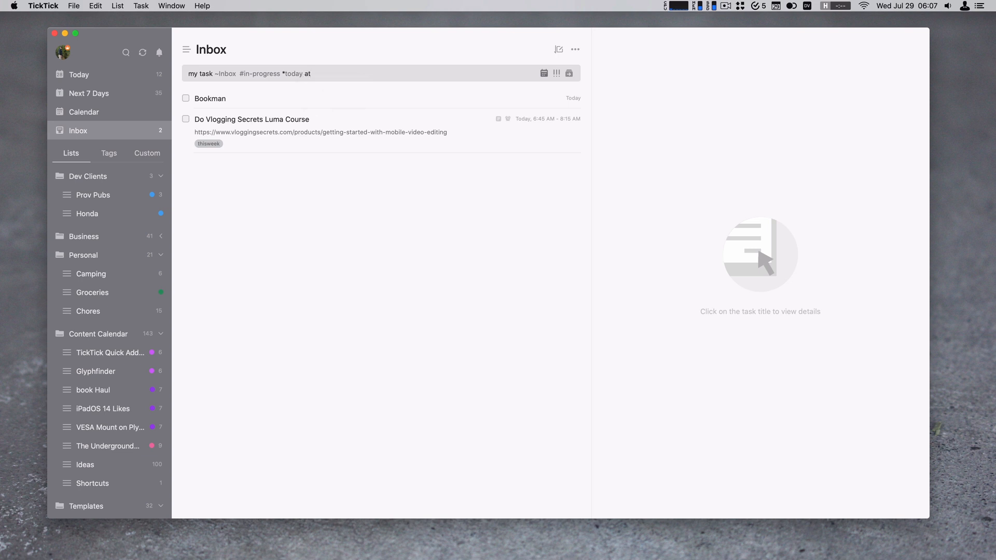
{"action": "type", "text": "20"}
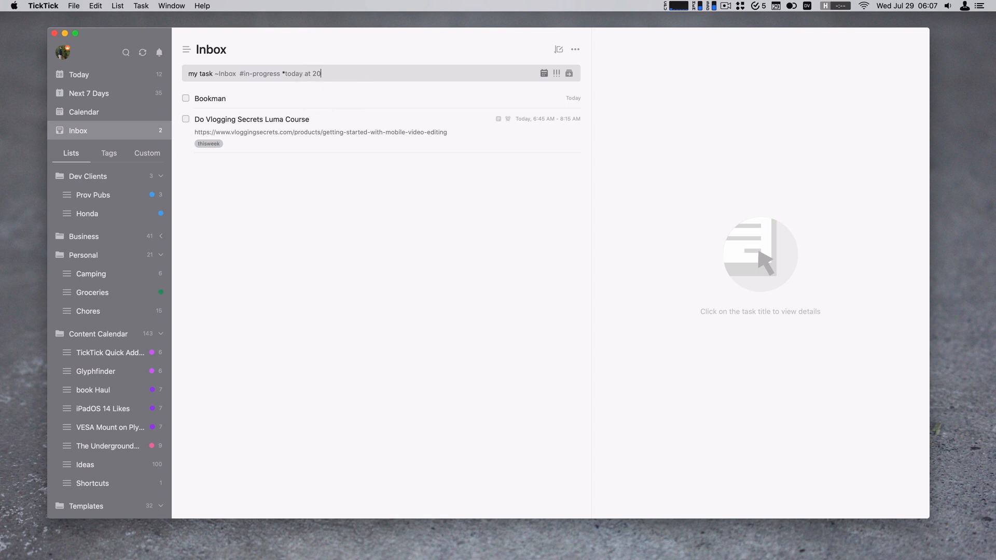
{"action": "type", "text": "pm"}
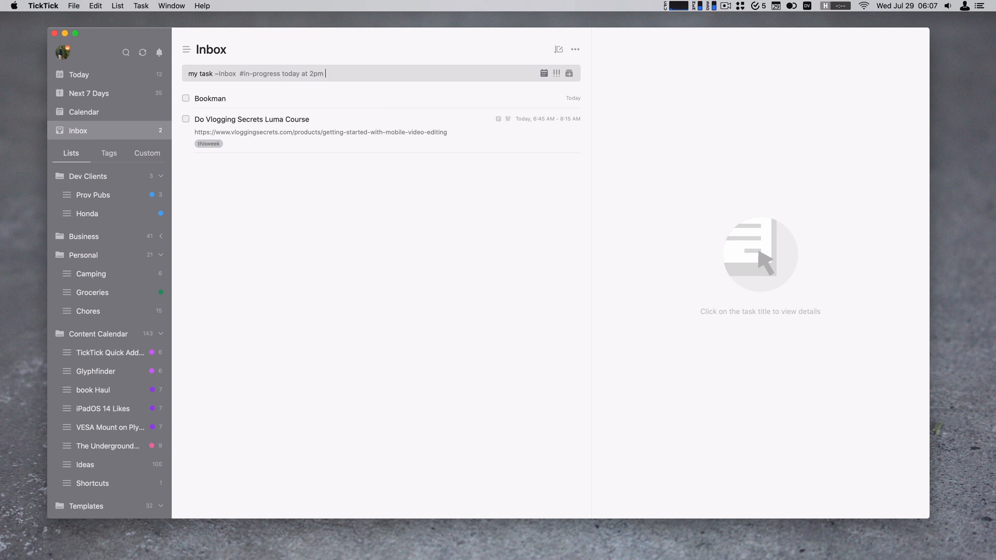
{"action": "type", "text": "!"}
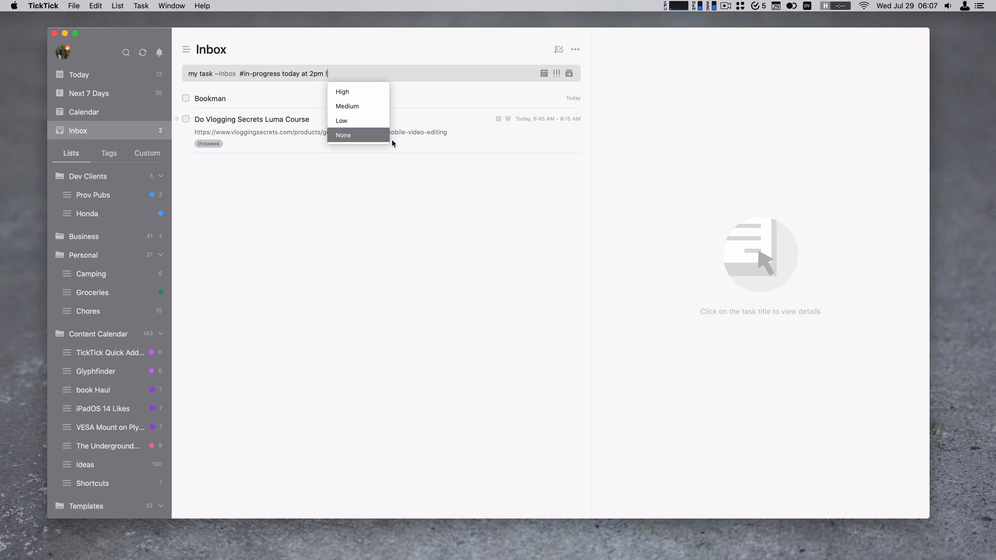
{"action": "left_click", "coordinate": [343, 91]}
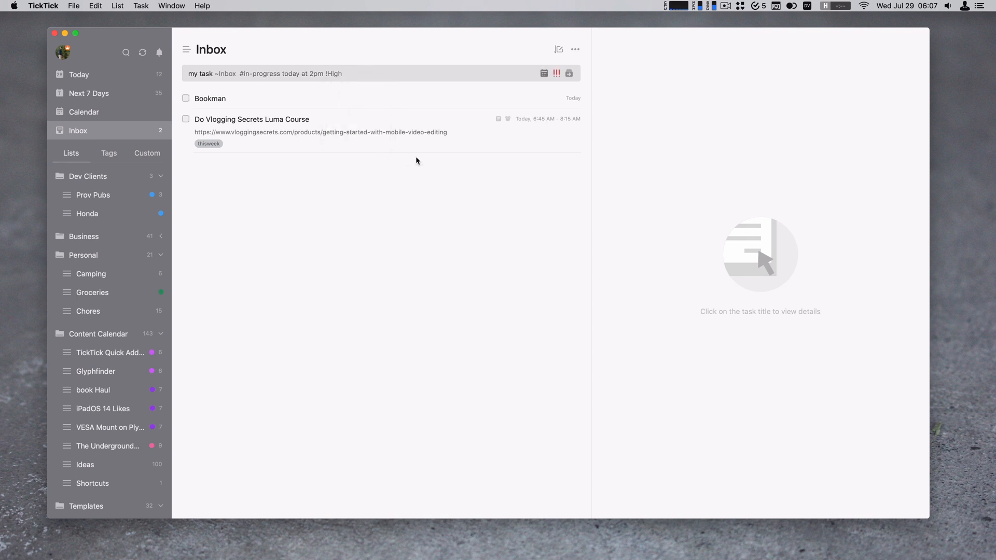
{"action": "type", "text": "@"}
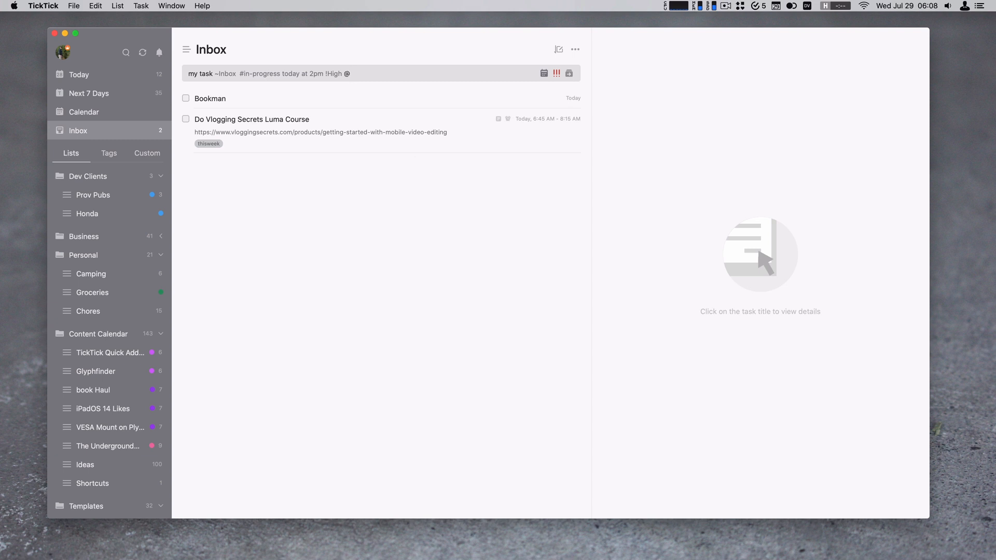
{"action": "type", "text": "curtis"}
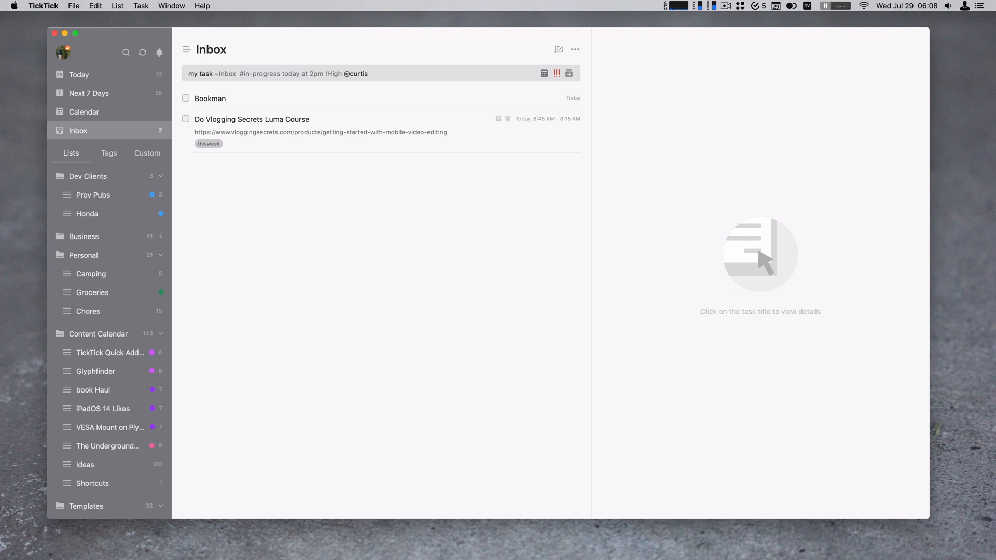
{"action": "key", "text": "backspace"}
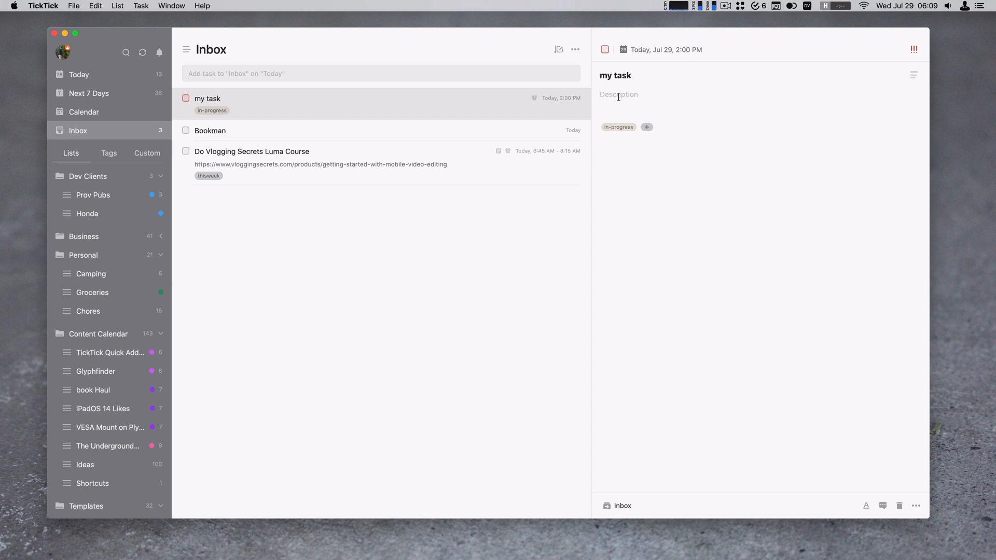
Step: Dismiss the tag and list pickers, remove 'my task' from the Inbox and bring up floating quick add
{"action": "type", "text": "#"}
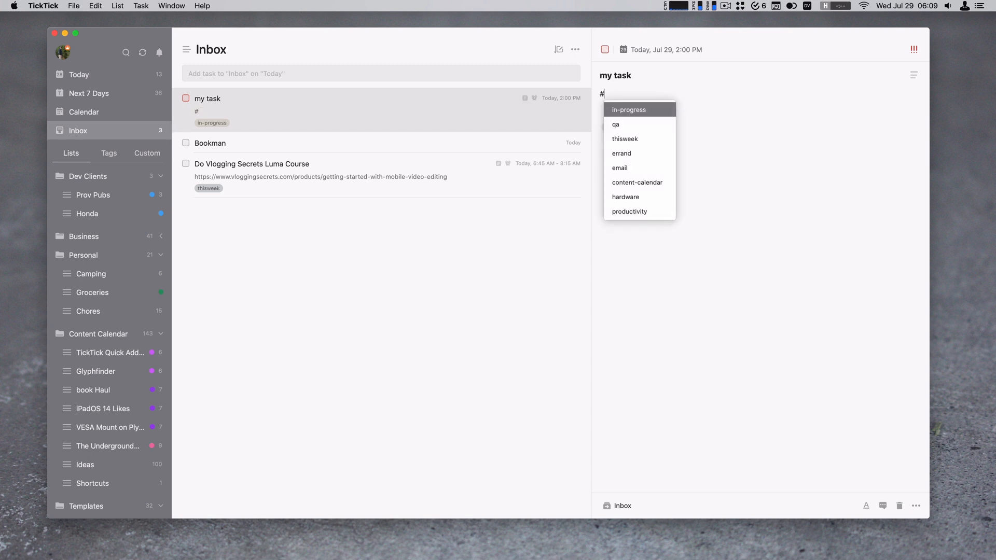
{"action": "left_click", "coordinate": [629, 109]}
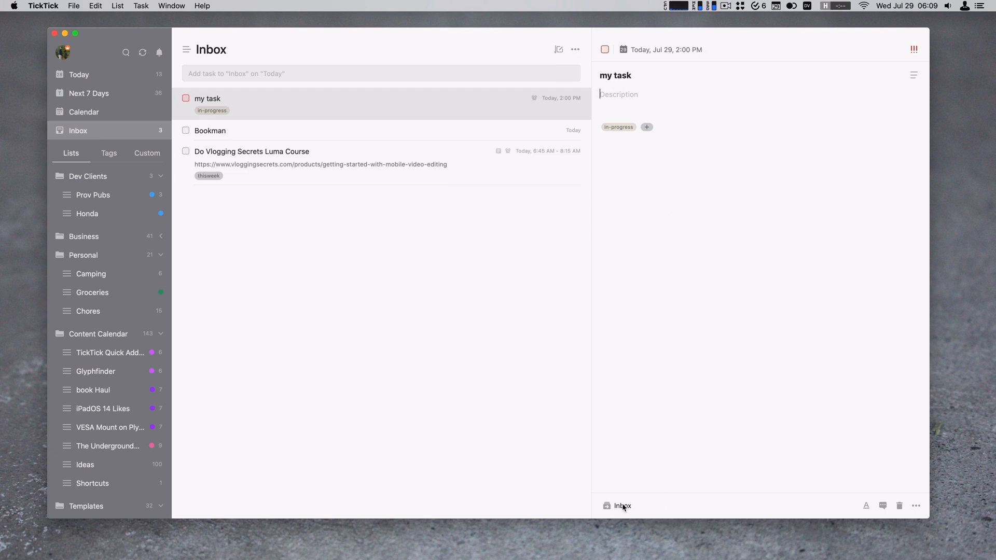
{"action": "left_click", "coordinate": [616, 506]}
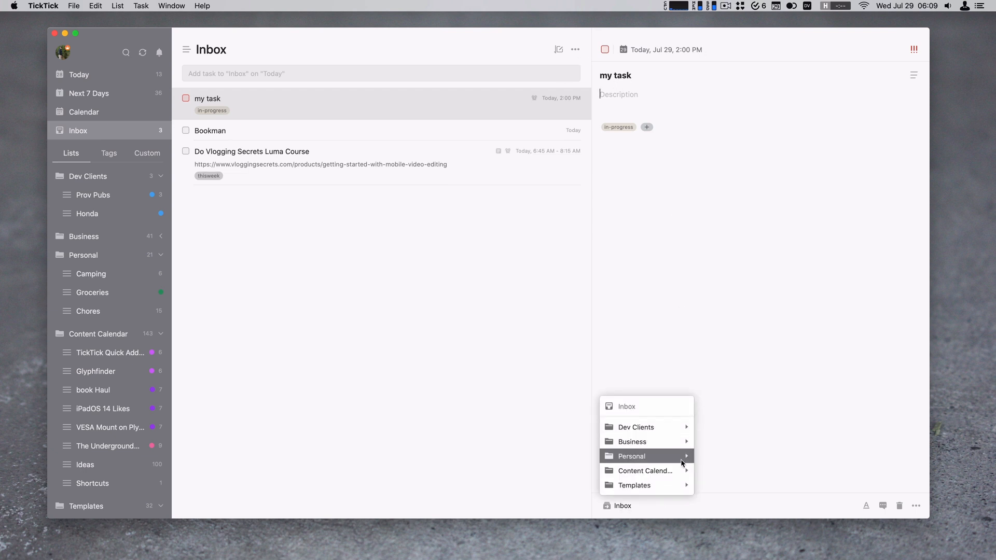
{"action": "left_click", "coordinate": [753, 290]}
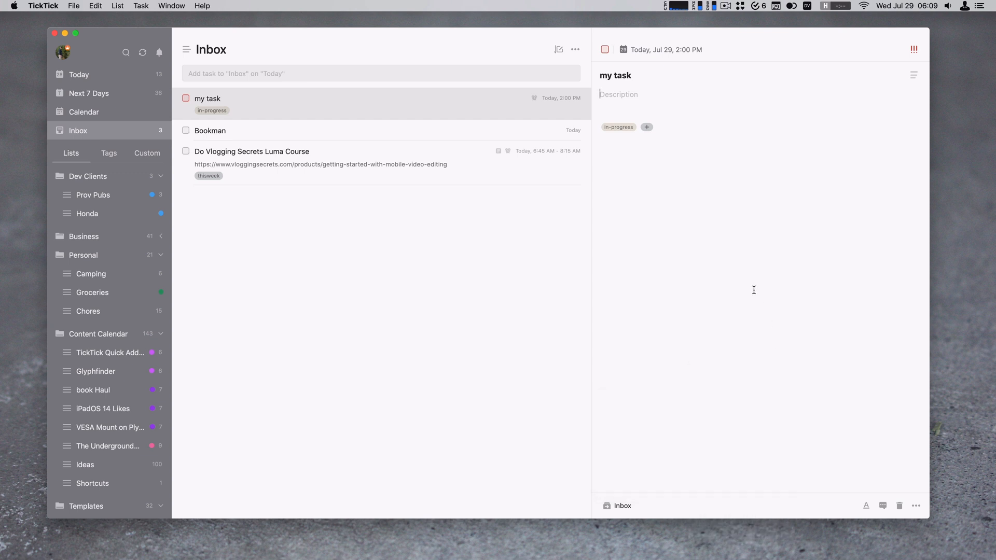
{"action": "left_click", "coordinate": [186, 97]}
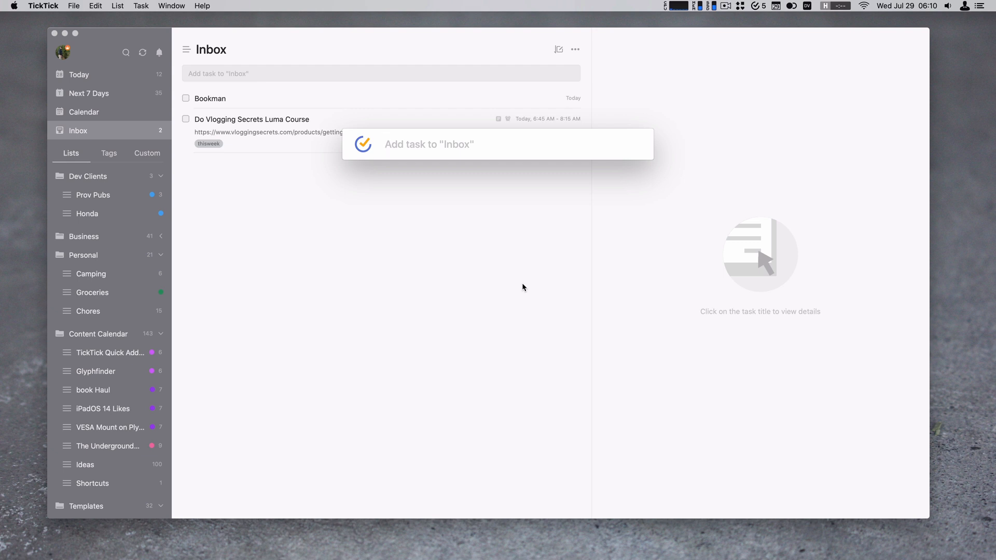
Step: Draft 'my task' in quick add, tagged #in-progress and filed to ~Inbox
{"action": "type", "text": "m"}
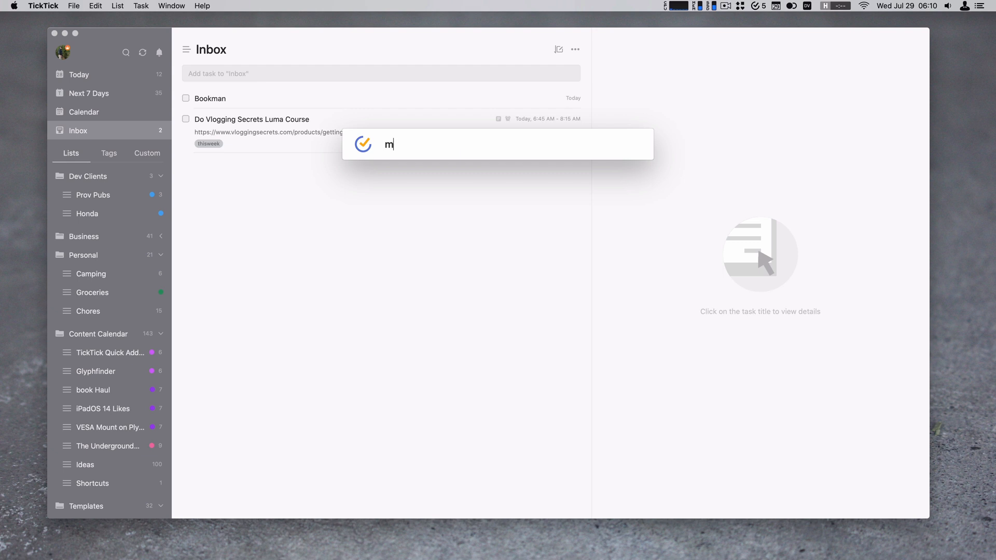
{"action": "type", "text": "y task"}
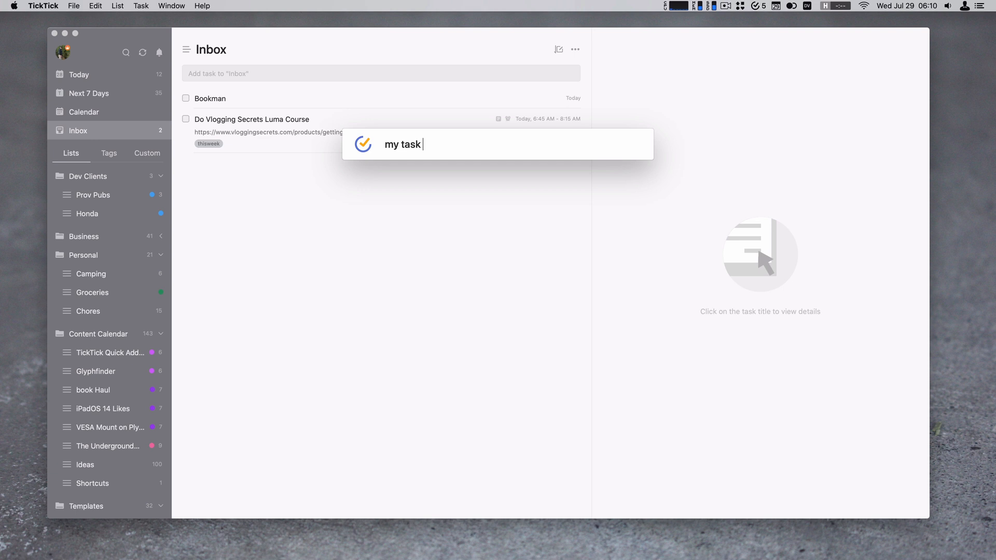
{"action": "type", "text": "#in"}
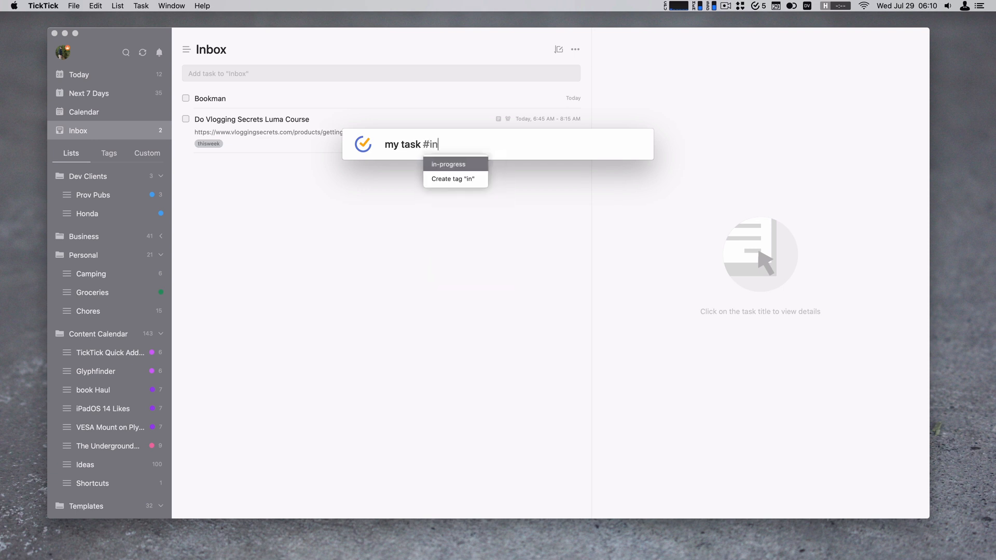
{"action": "left_click", "coordinate": [449, 164]}
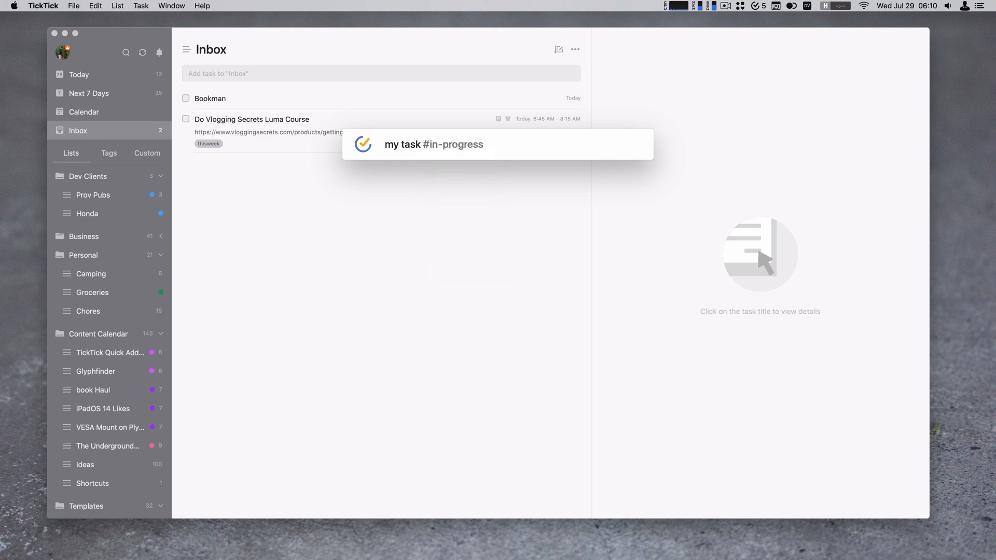
{"action": "type", "text": "~Inbox"}
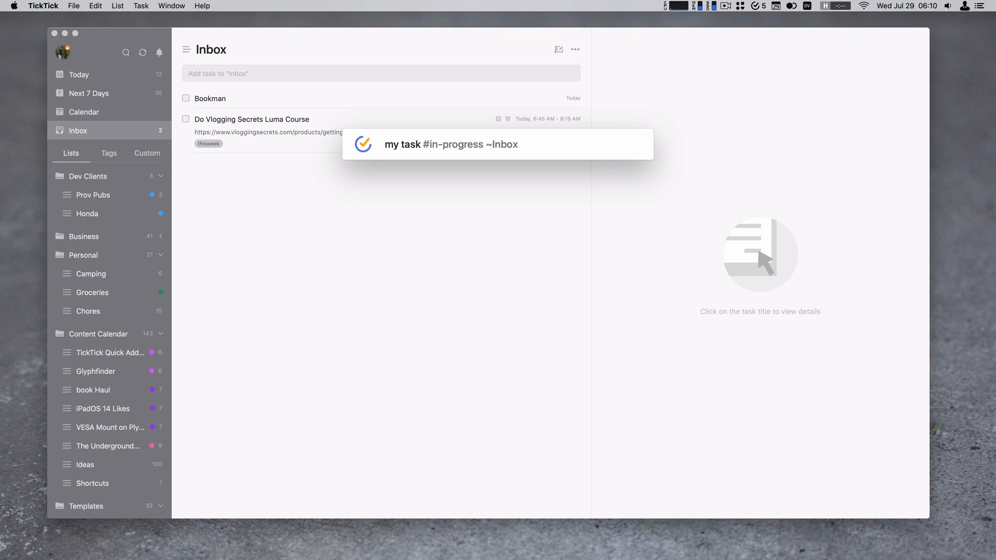
Step: Set the draft due 'today at 1pm' with Medium priority
{"action": "type", "text": "t"}
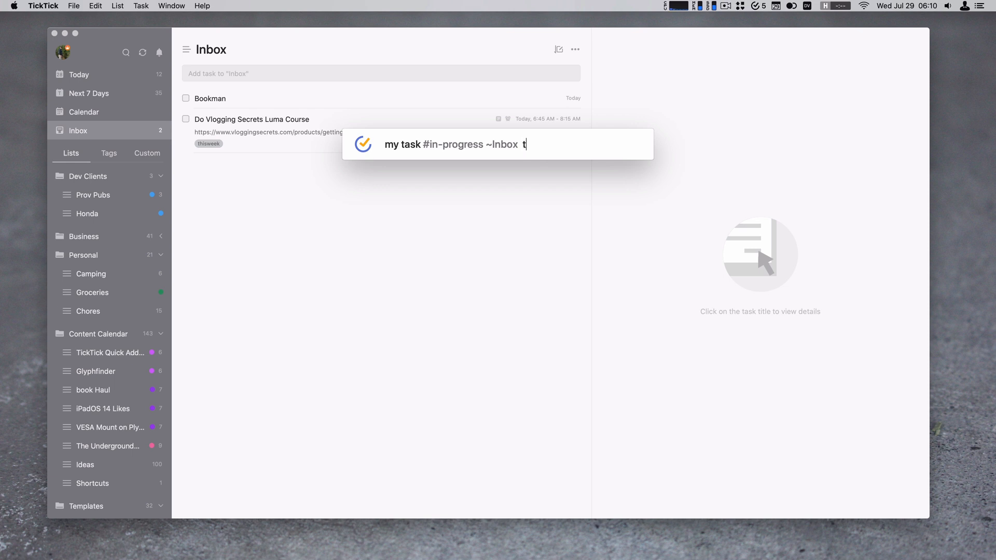
{"action": "type", "text": "oday at"}
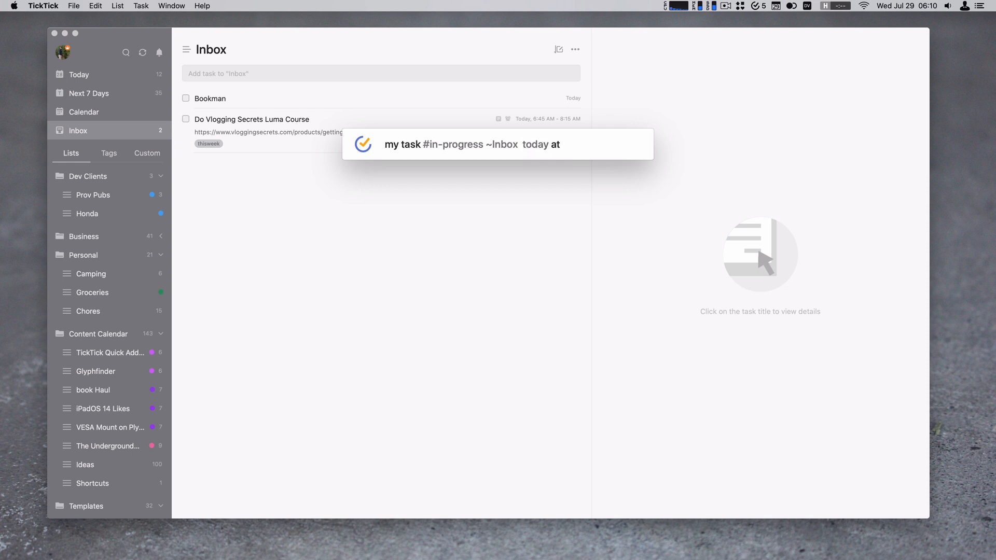
{"action": "type", "text": "1pm"}
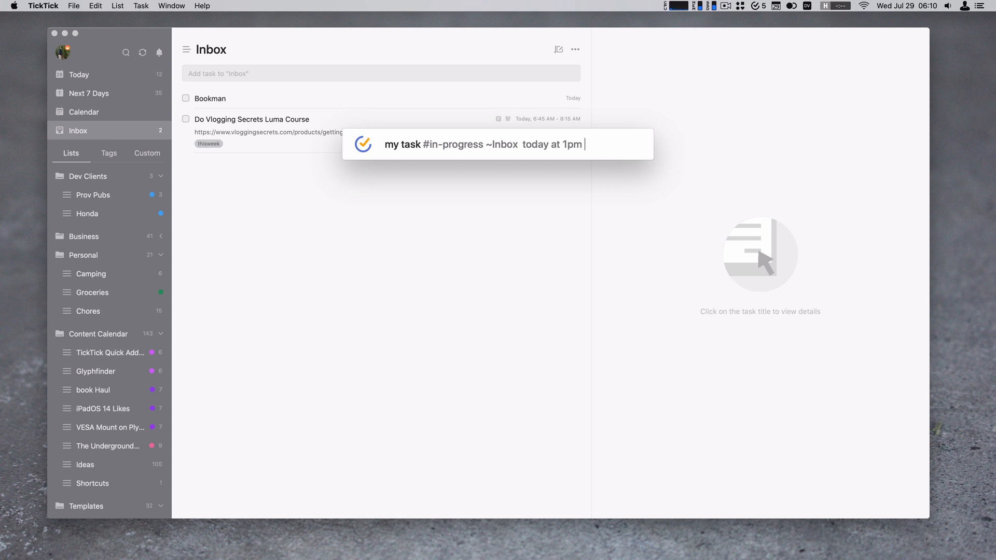
{"action": "type", "text": "!"}
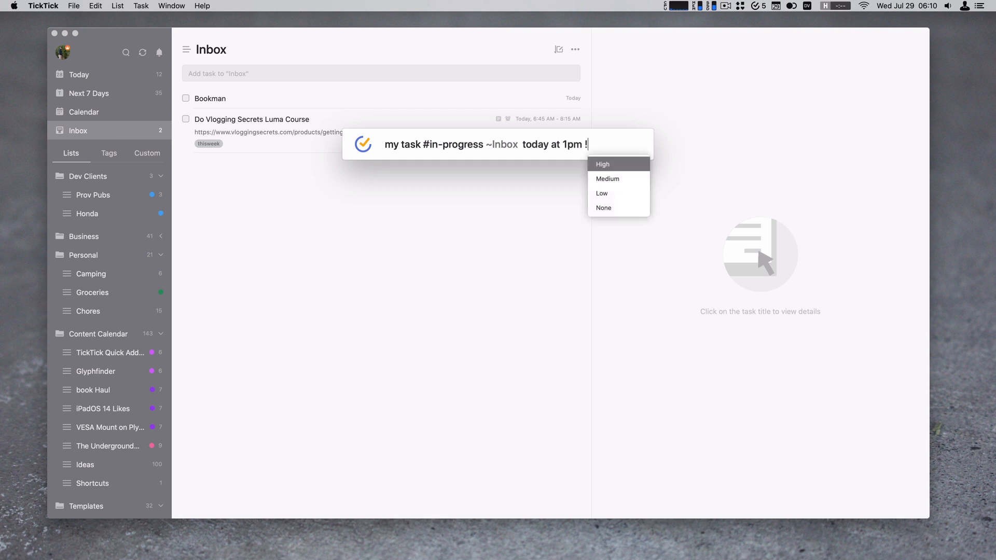
{"action": "mouse_move", "coordinate": [607, 178]}
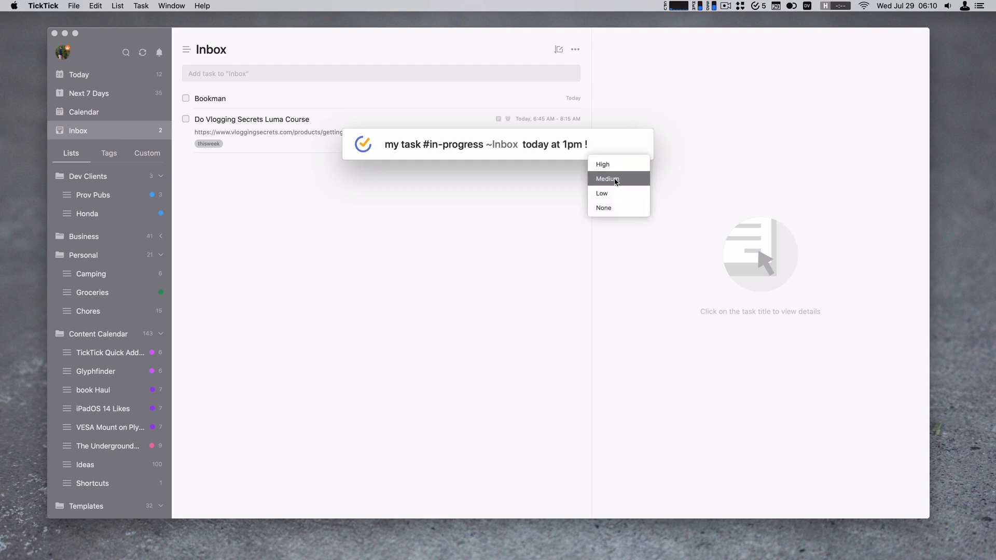
{"action": "left_click", "coordinate": [607, 178]}
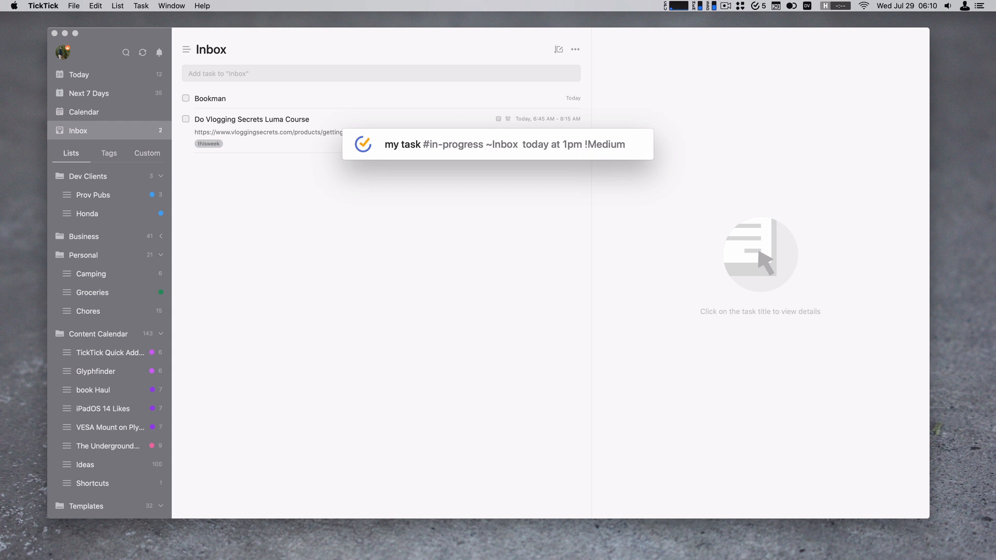
Step: Create 'my task' from quick add and view it in the detail pane
{"action": "key", "text": "Enter"}
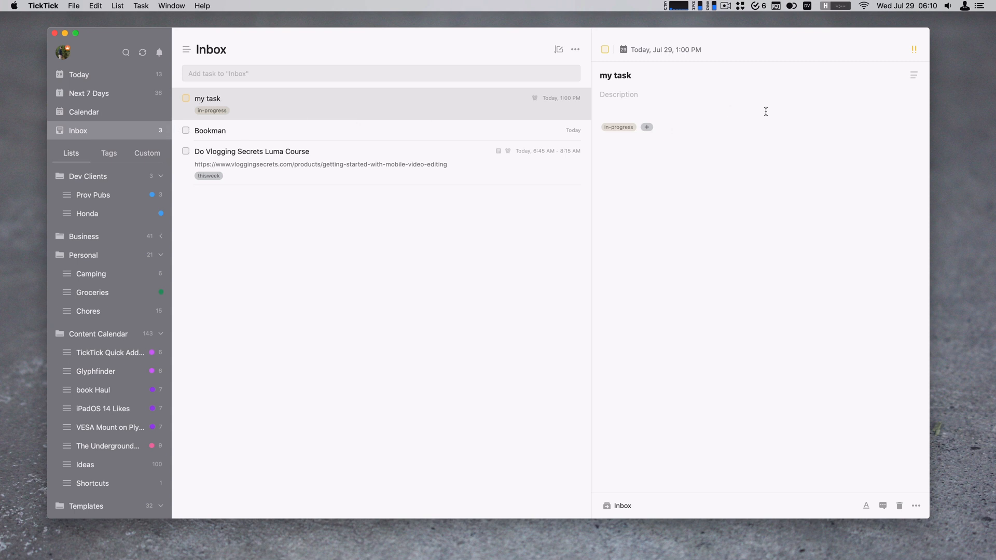
{"action": "left_click", "coordinate": [913, 50]}
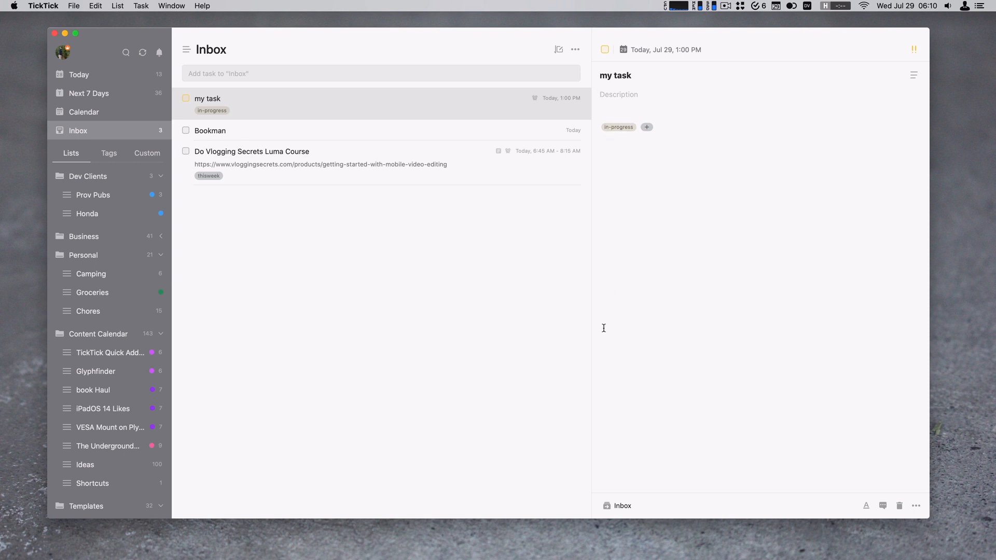
{"action": "mouse_move", "coordinate": [524, 398]}
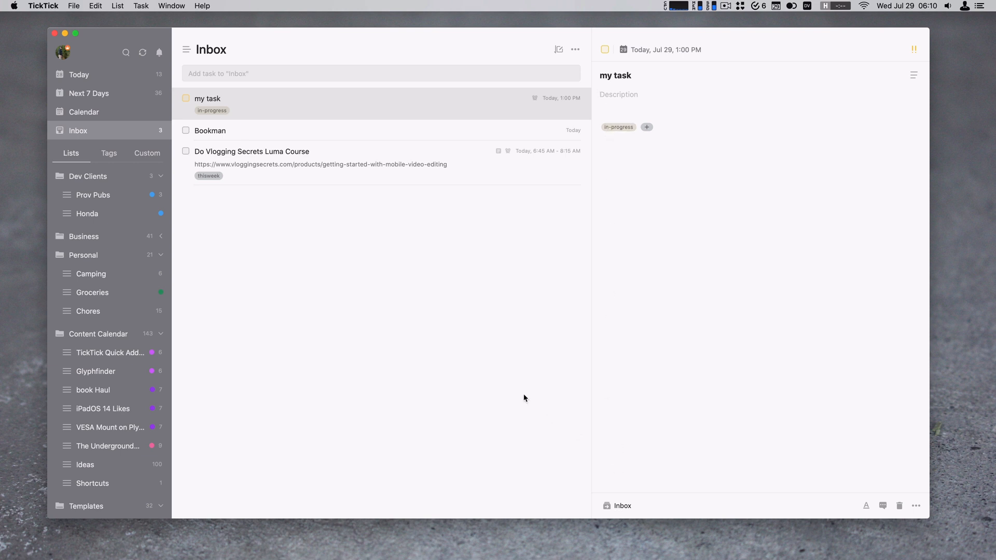
{"action": "mouse_move", "coordinate": [461, 330]}
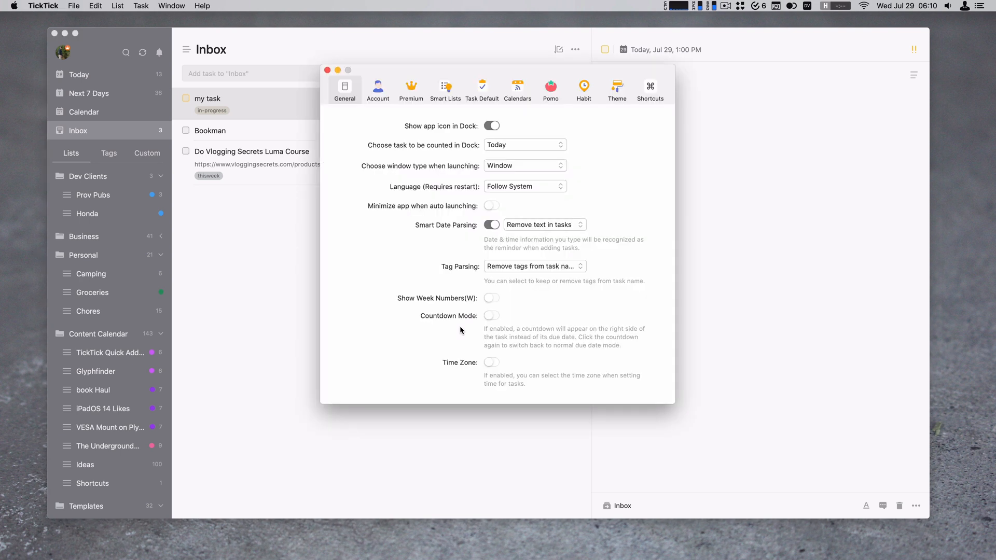
{"action": "mouse_move", "coordinate": [470, 222]}
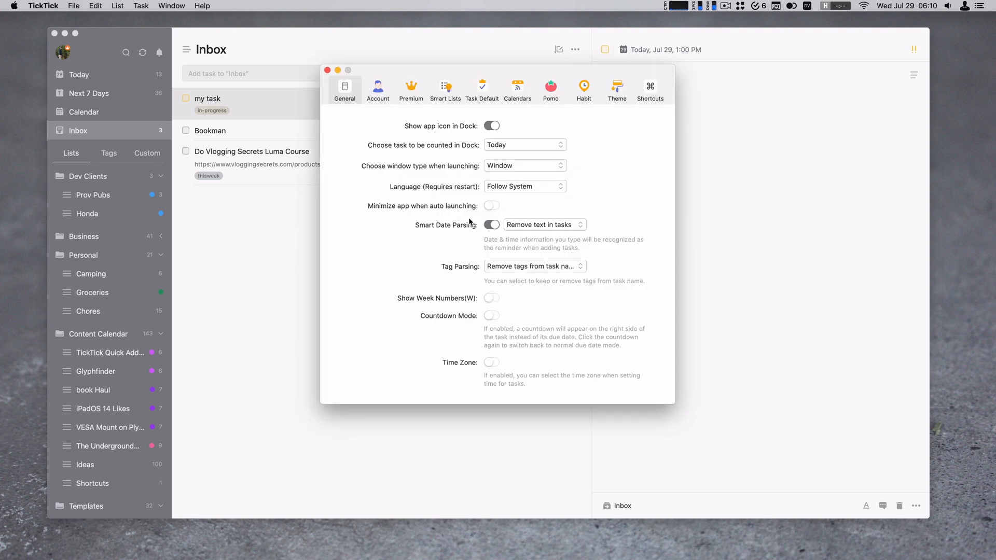
Step: In General preferences set Smart Date Parsing to 'Keep text in tasks', then close preferences
{"action": "left_click", "coordinate": [491, 224]}
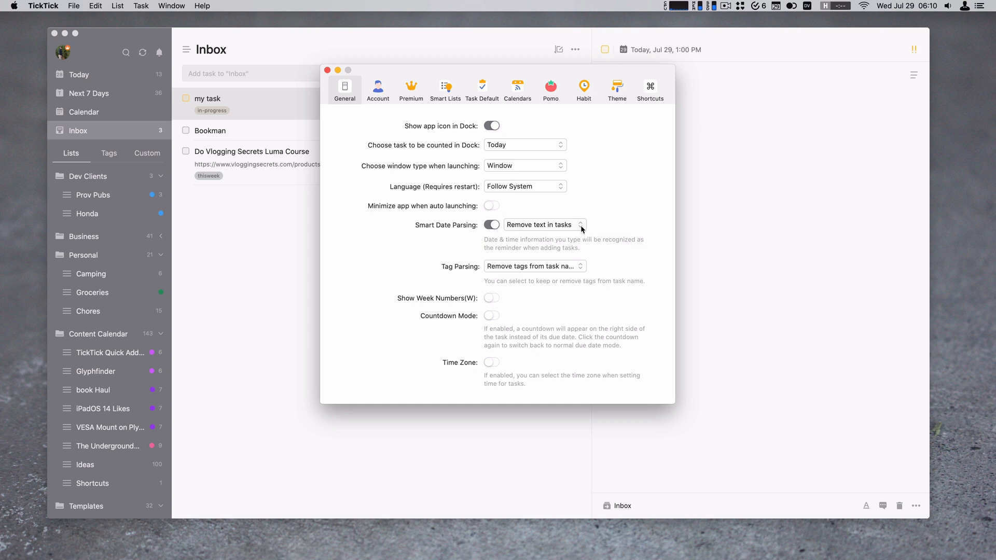
{"action": "left_click", "coordinate": [542, 225]}
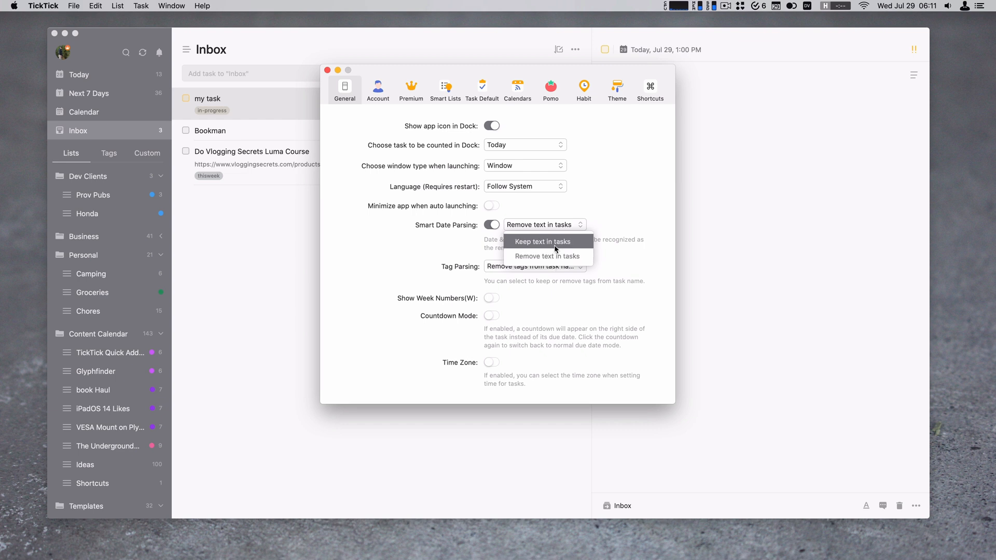
{"action": "left_click", "coordinate": [543, 240]}
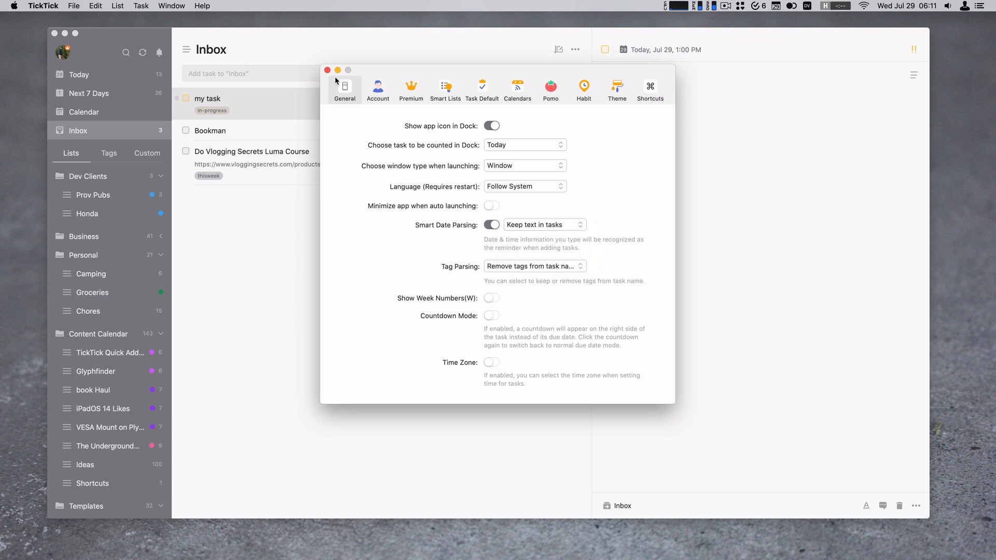
{"action": "left_click", "coordinate": [327, 71]}
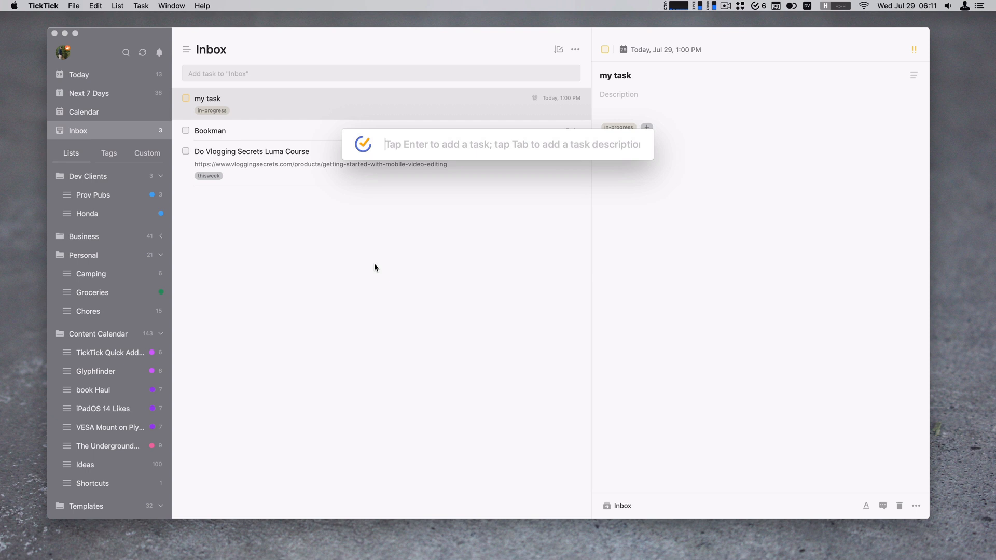
Step: Add 'my other task today at 1:30pm' to the Inbox from quick add
{"action": "type", "text": "my other task"}
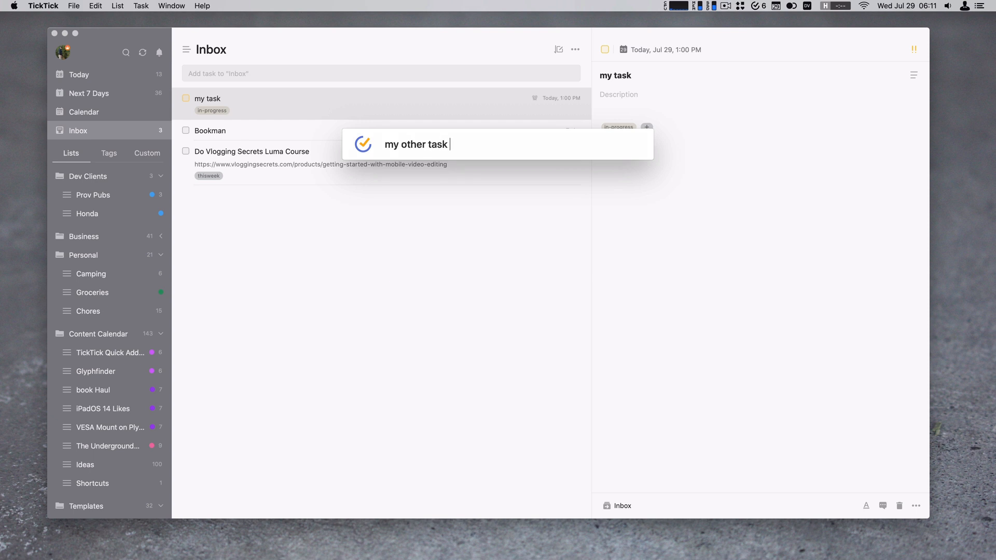
{"action": "type", "text": "today at"}
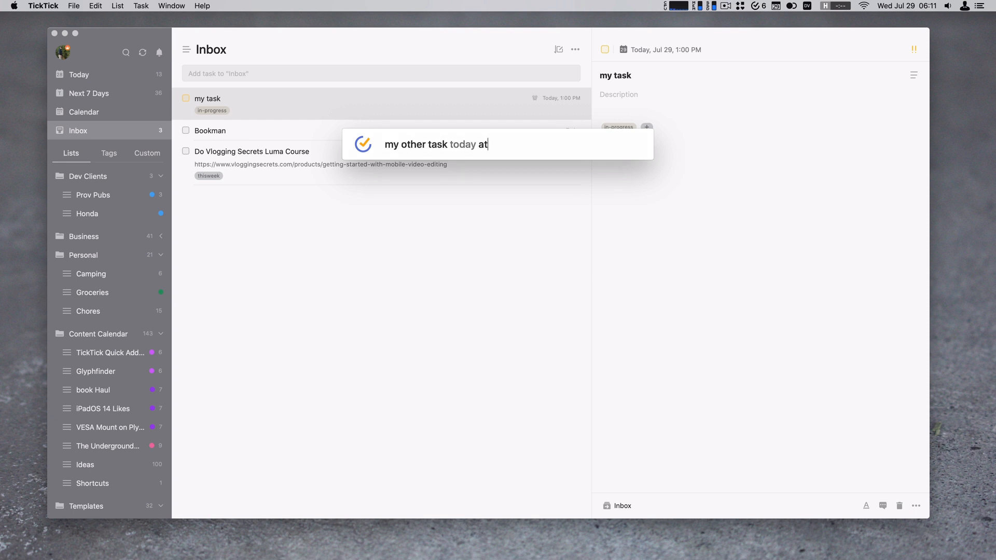
{"action": "type", "text": "1:30pm"}
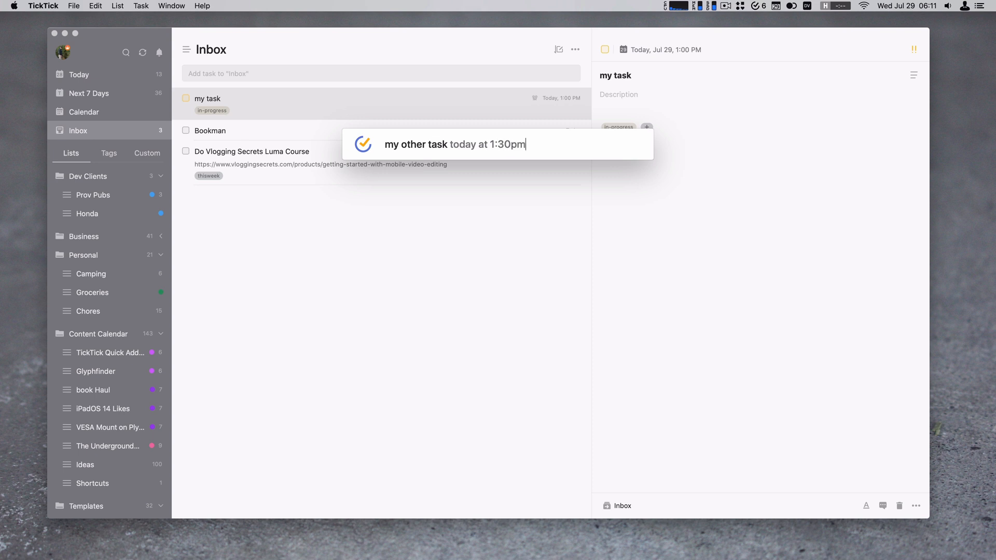
{"action": "key", "text": "enter"}
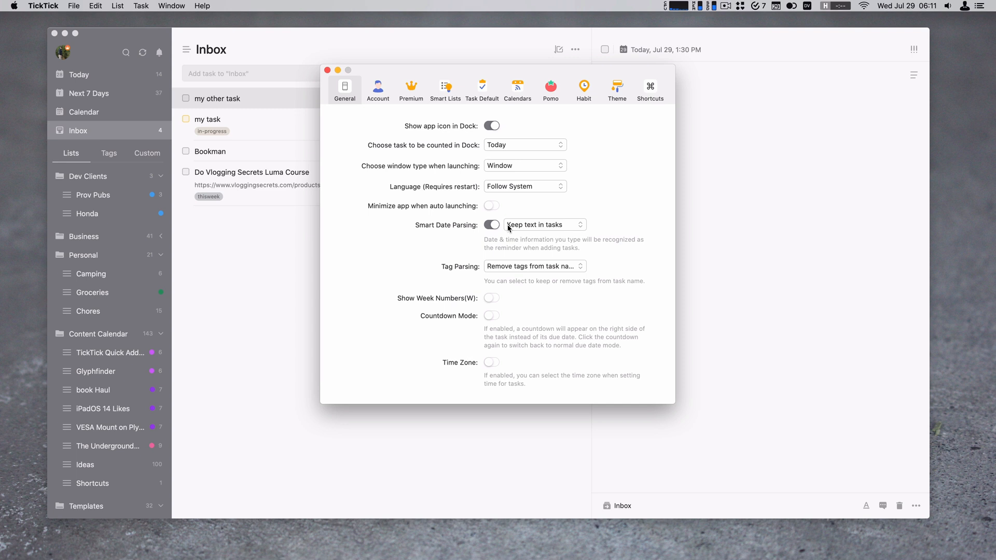
Step: Set Smart Date Parsing to 'Remove text in tasks' and Tag Parsing to 'Remove tags from task name'
{"action": "left_click", "coordinate": [544, 224]}
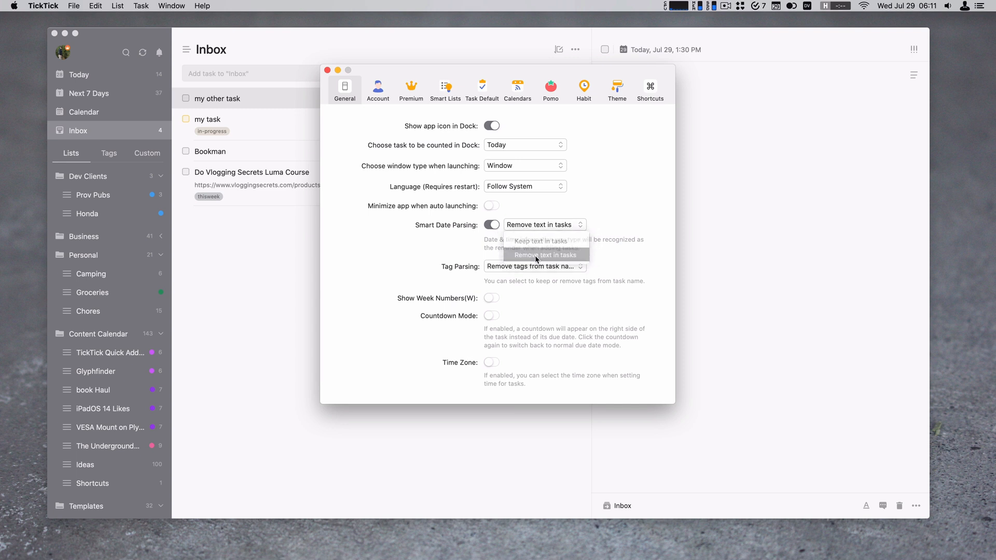
{"action": "left_click", "coordinate": [545, 255]}
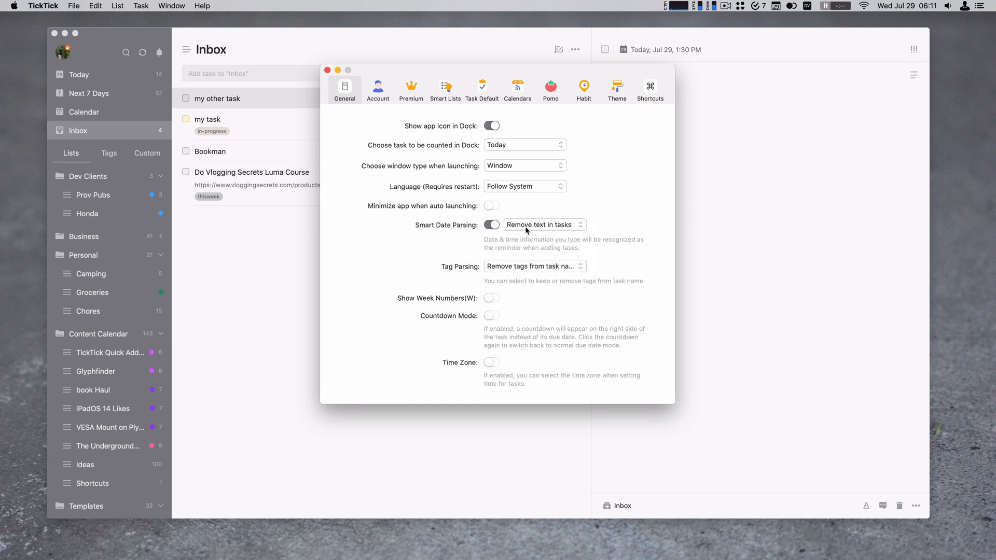
{"action": "mouse_move", "coordinate": [500, 261]}
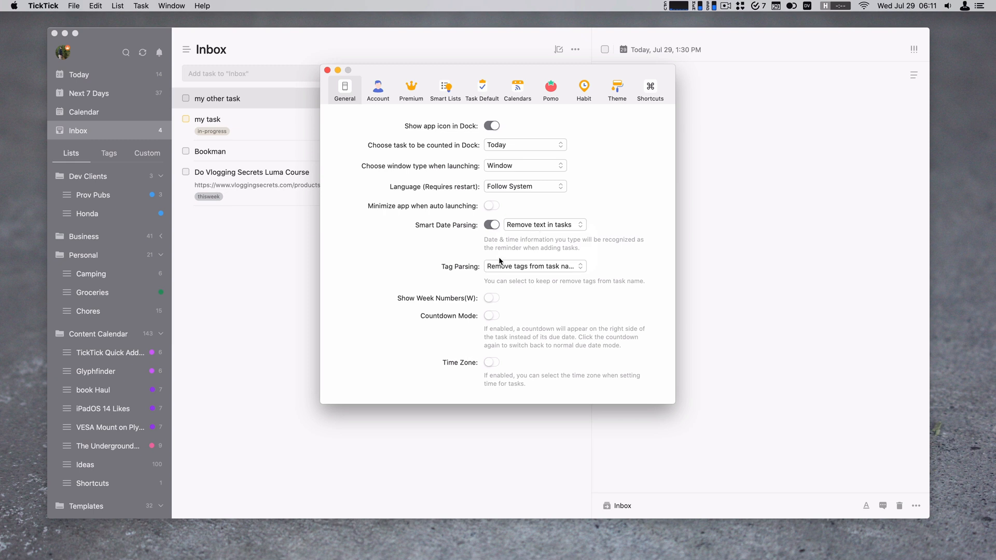
{"action": "left_click", "coordinate": [534, 266]}
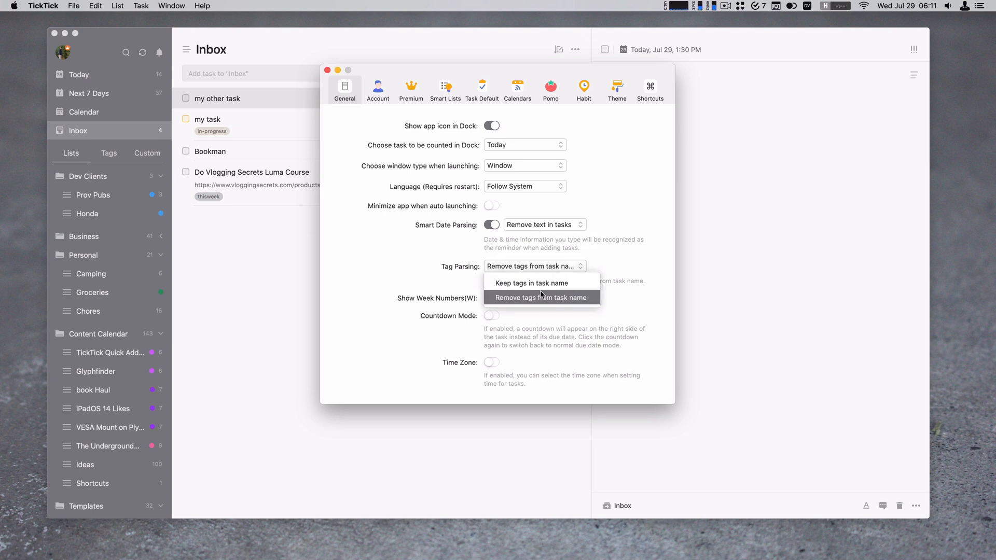
{"action": "left_click", "coordinate": [541, 298]}
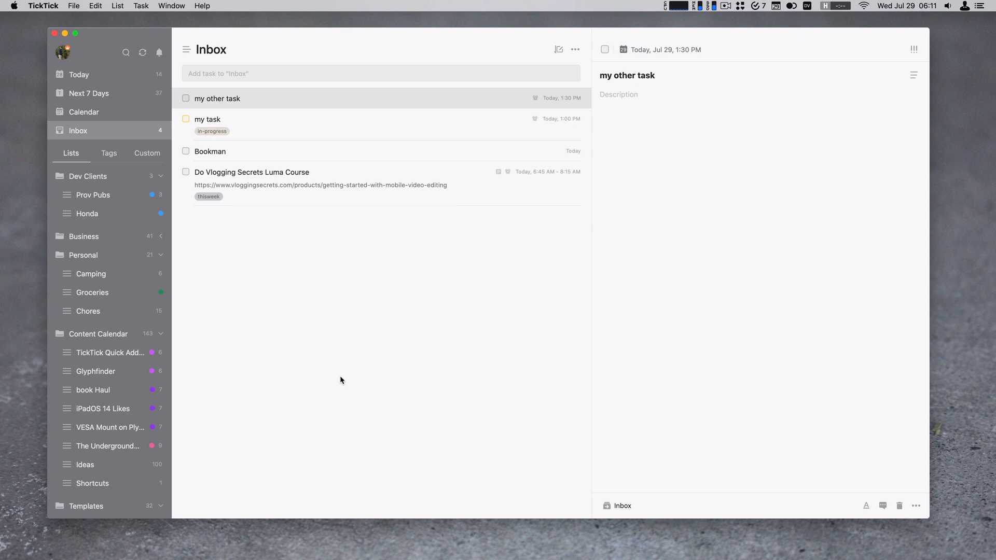
Step: Begin editing the title of 'my other task' in the Inbox list
{"action": "left_click", "coordinate": [240, 99]}
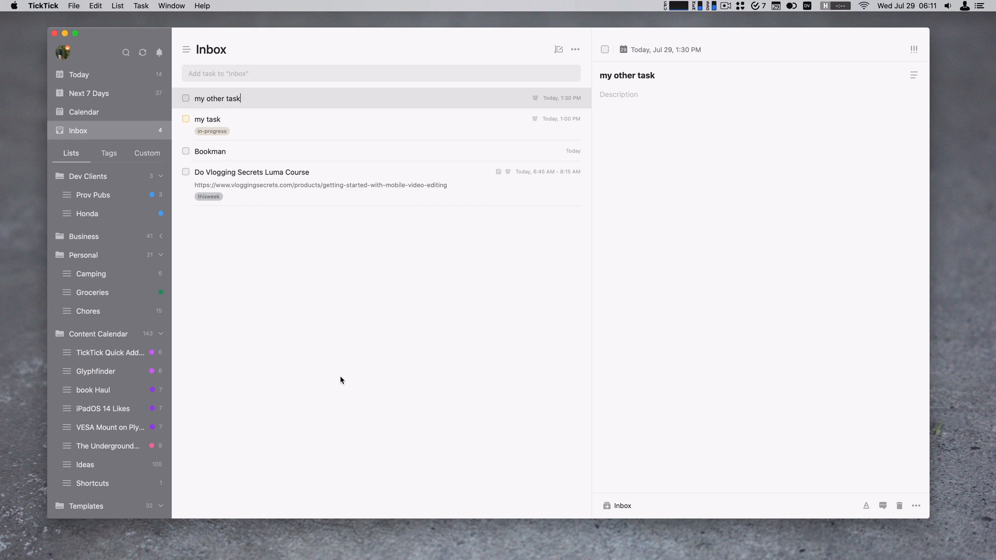